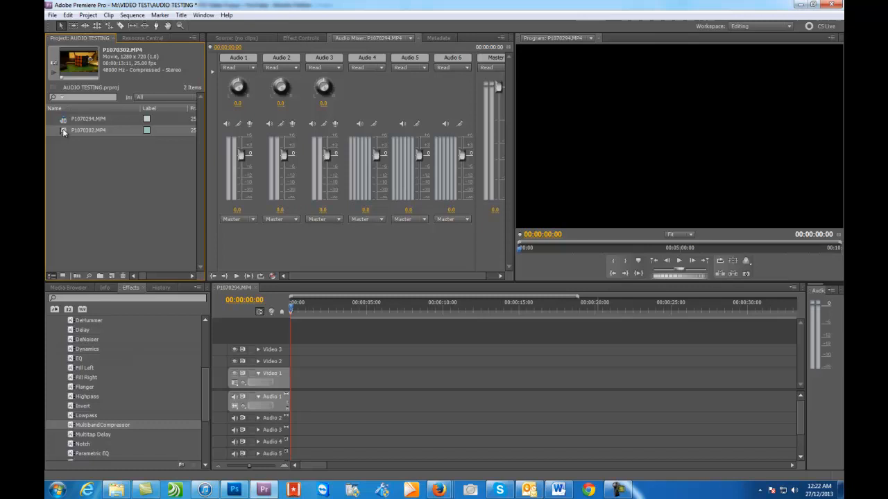
Load P1070302.MP4 in the Source Monitor and play it through to the end.
double_click(88, 130)
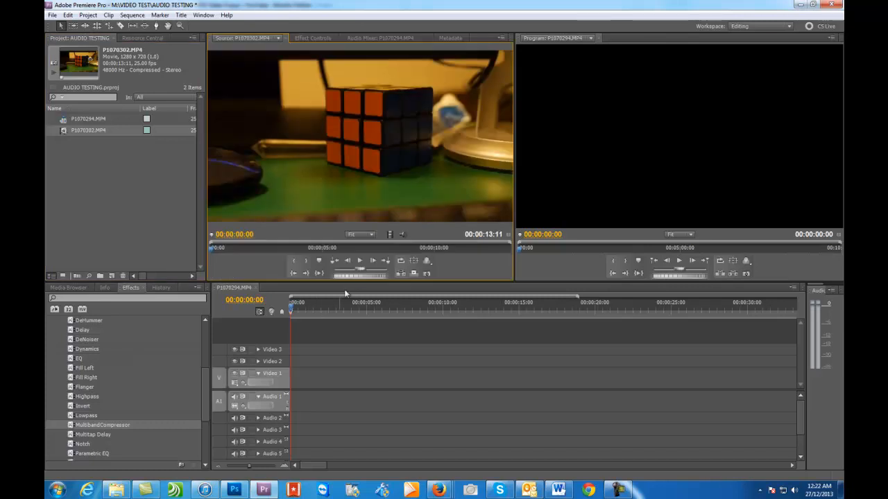
mouse_move(359, 260)
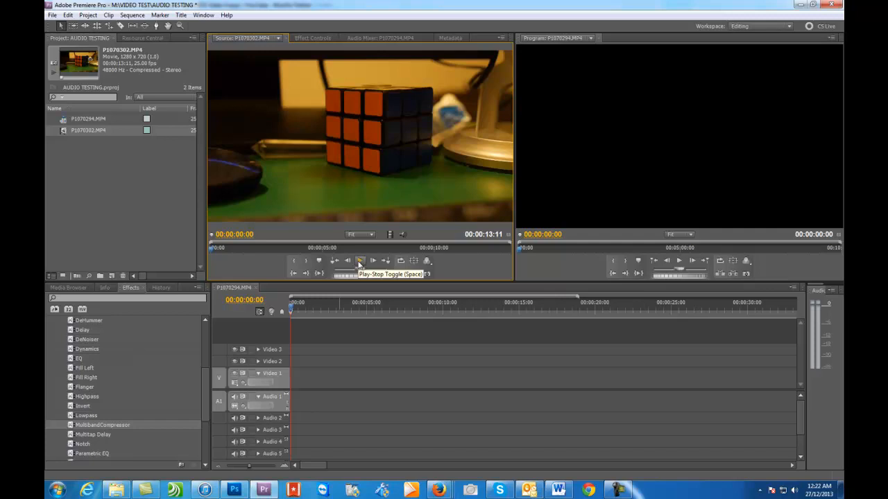
click(360, 261)
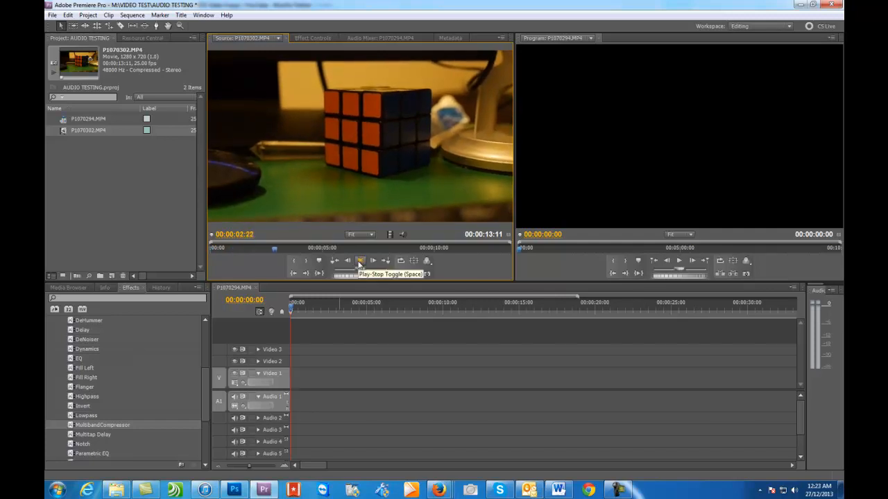
click(360, 261)
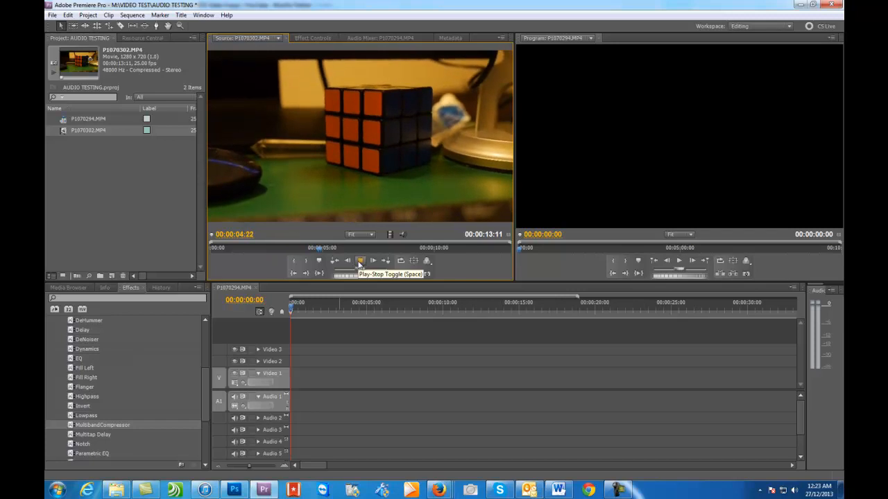
click(361, 261)
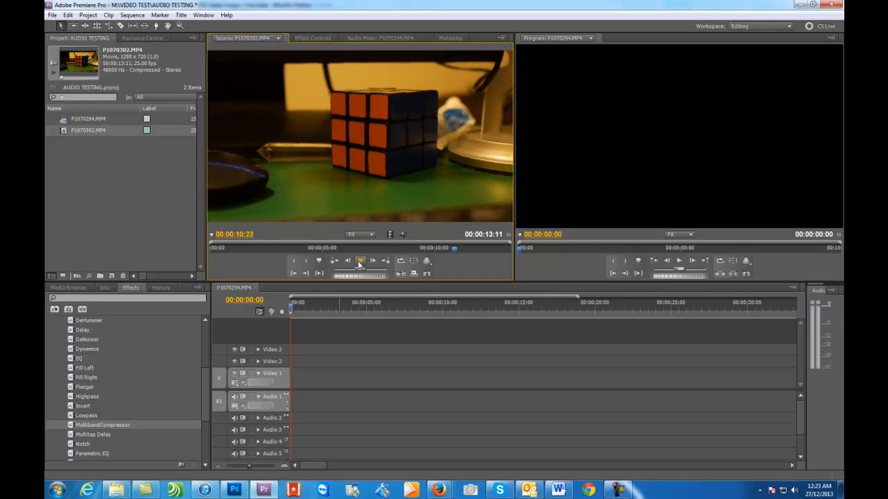
click(359, 261)
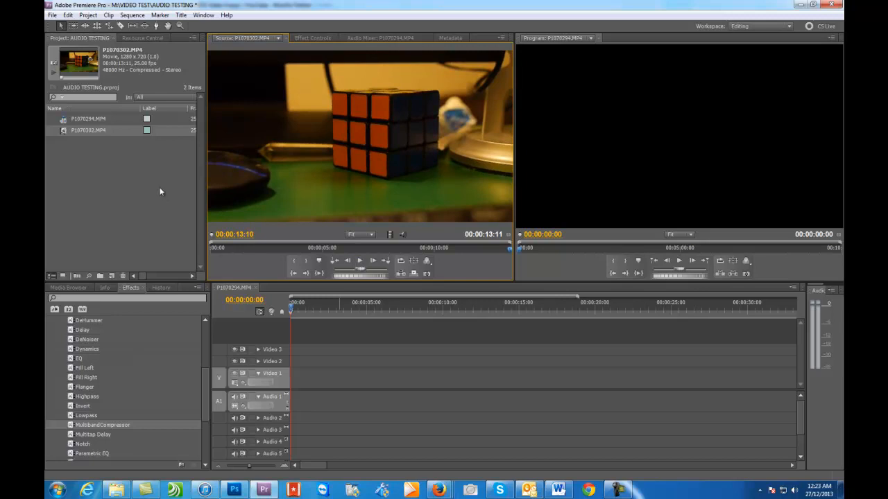
mouse_move(69, 180)
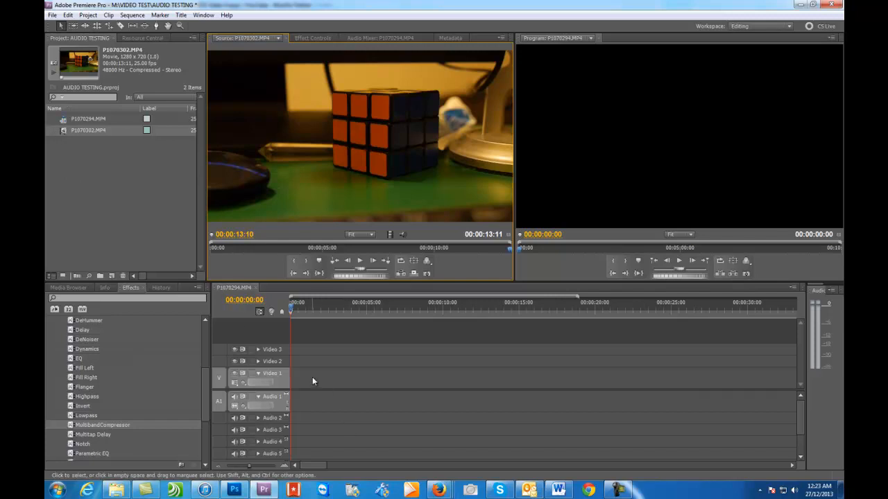
mouse_move(319, 385)
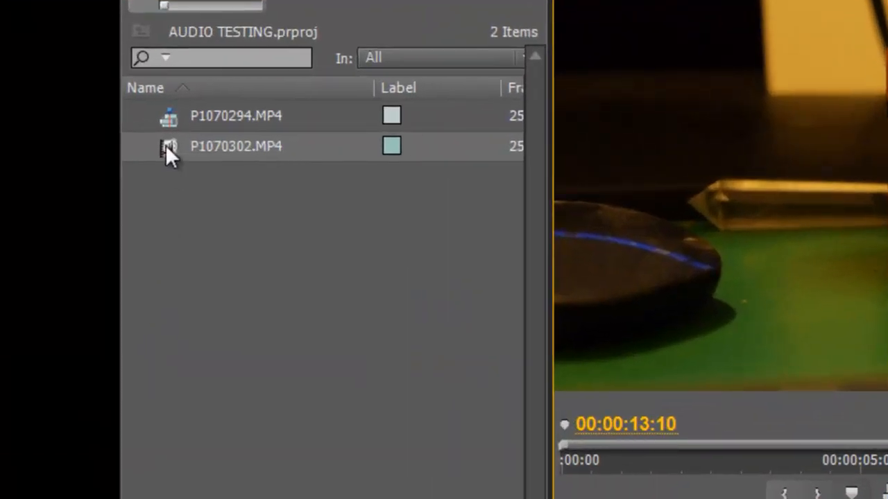
Open Modify > Audio Channels for P1070302.MP4 from its context menu.
right_click(235, 146)
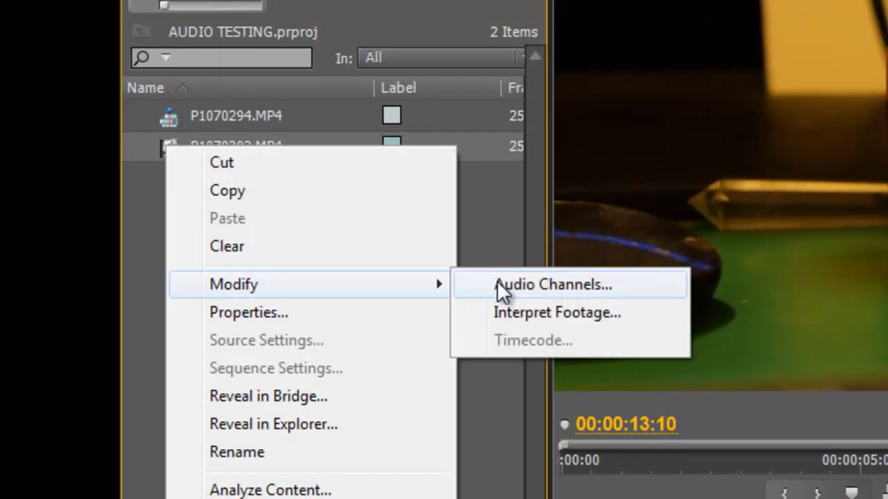
click(552, 284)
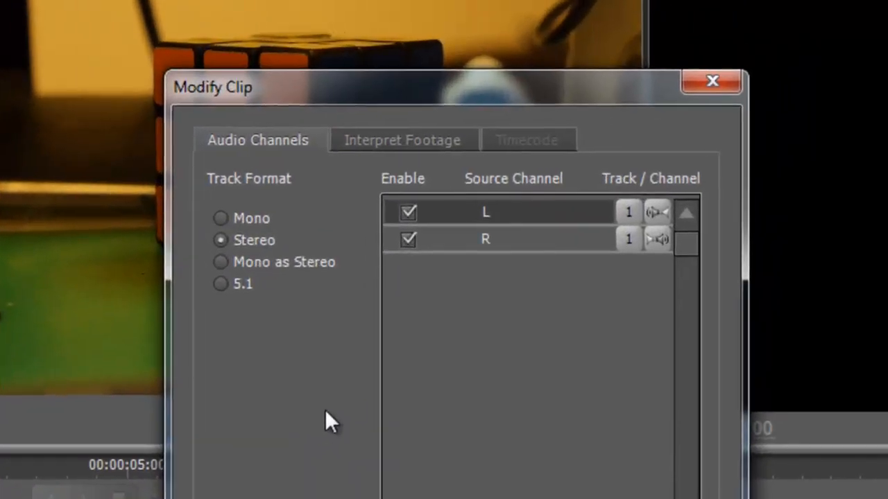
mouse_move(222, 248)
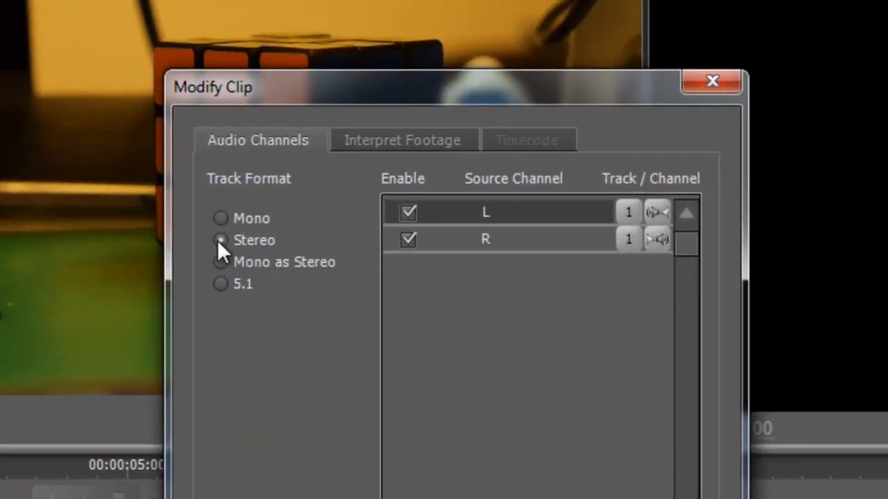
Set the clip's track format to Mono as Stereo with the R channel disabled, and confirm.
click(221, 240)
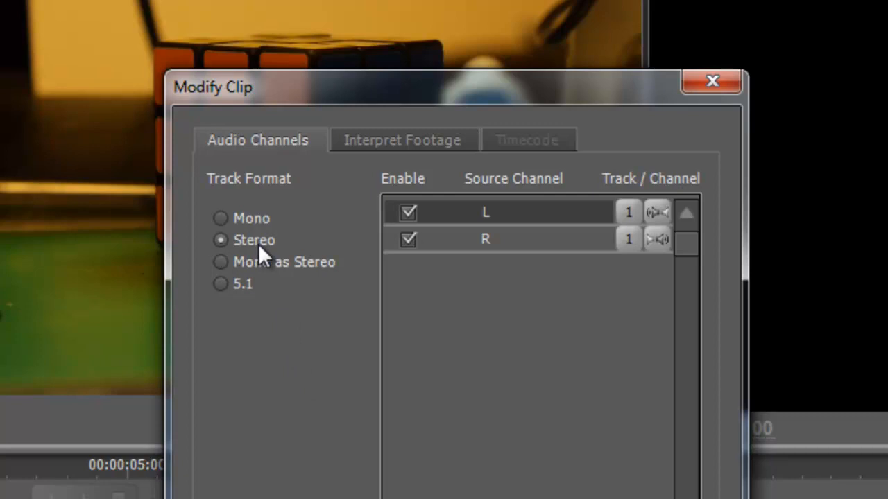
click(408, 239)
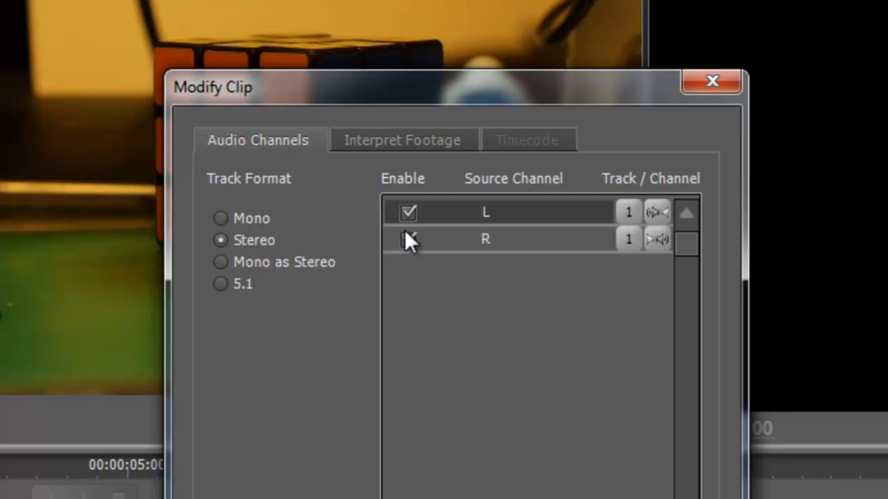
click(408, 239)
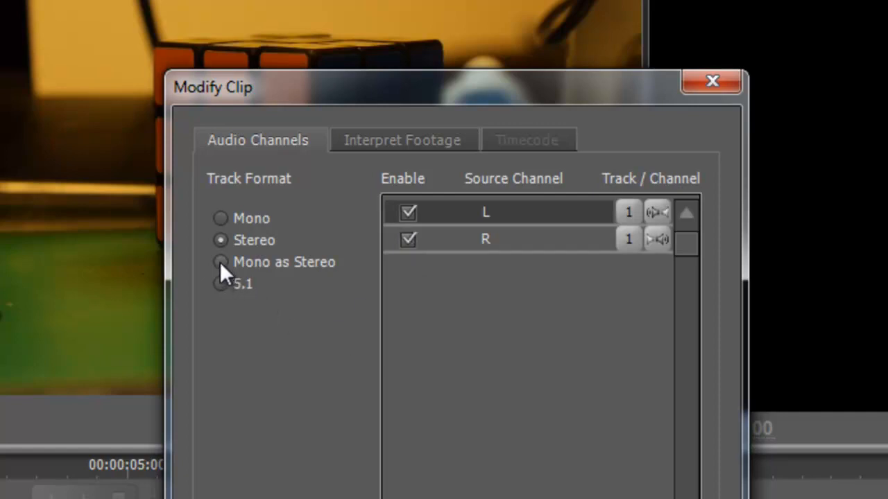
click(220, 262)
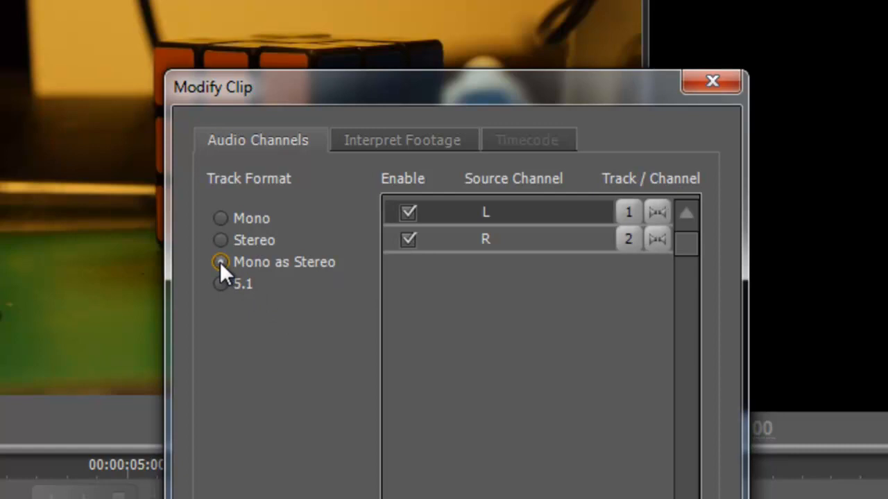
click(220, 262)
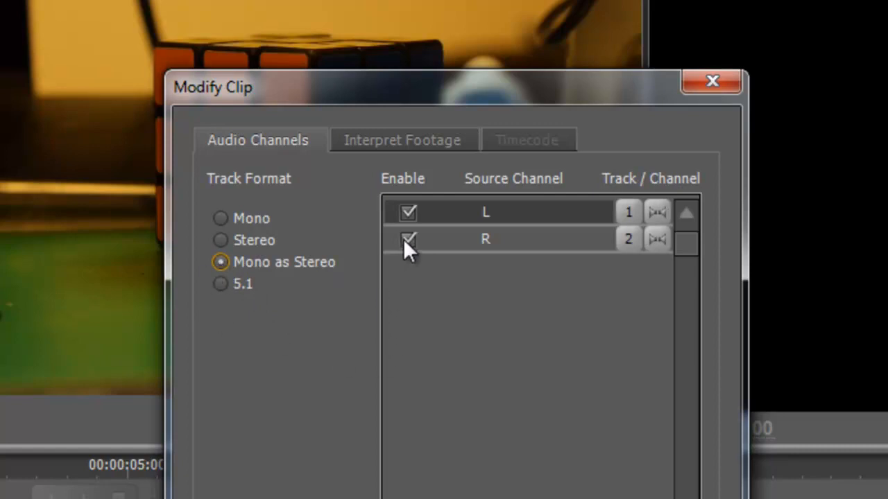
click(407, 239)
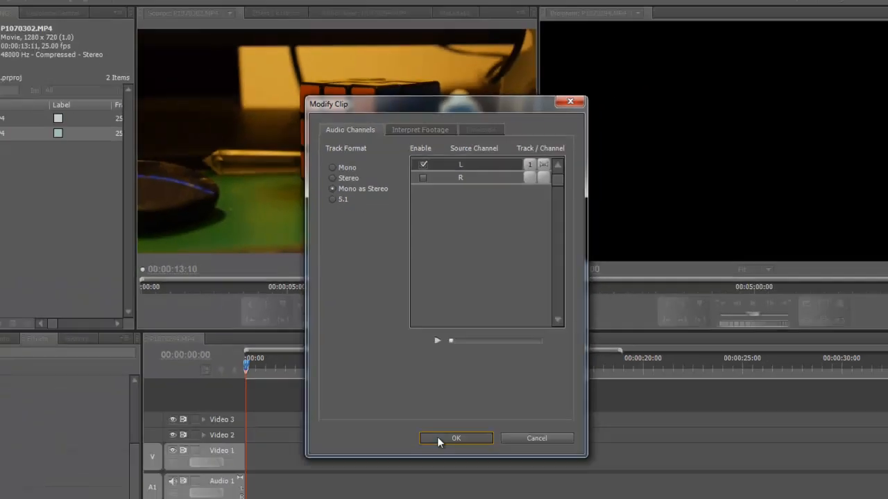
click(456, 437)
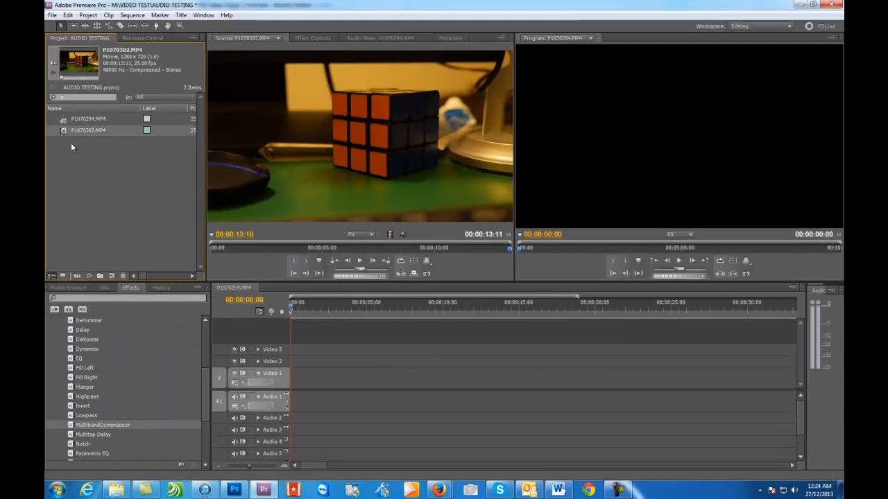
mouse_move(123, 151)
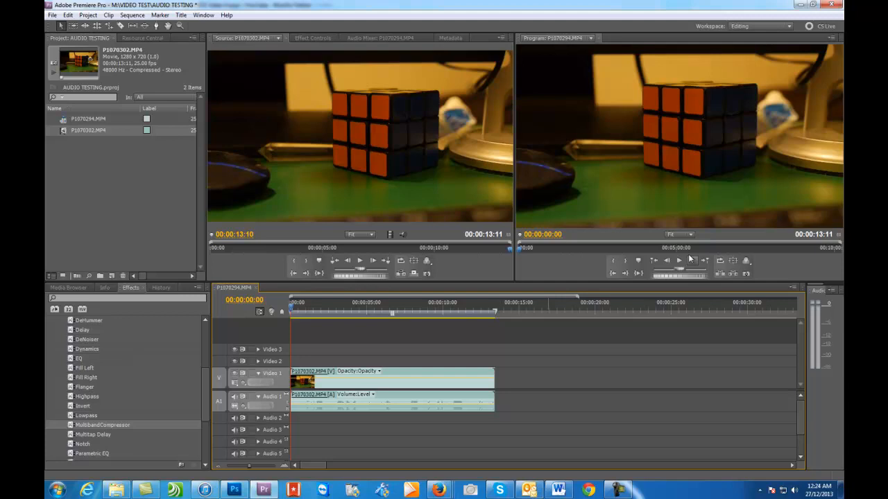
Play P1070302.MP4 in the sequence from the Program Monitor.
click(679, 261)
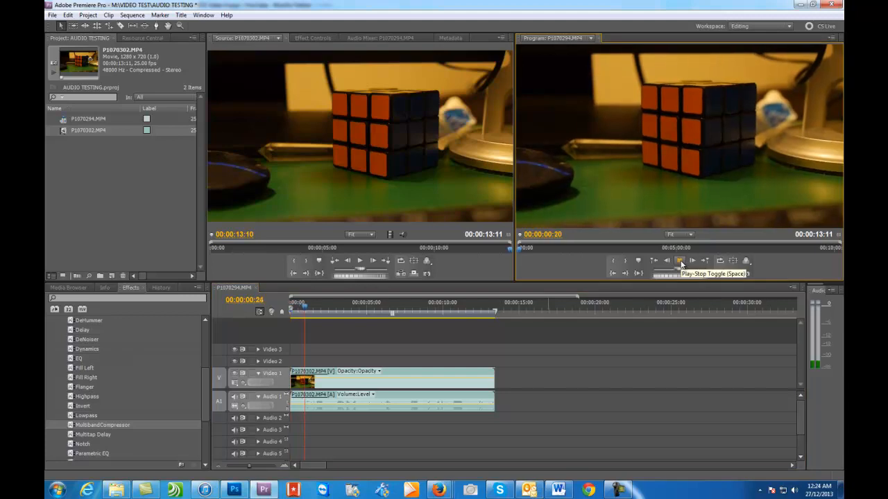
click(679, 260)
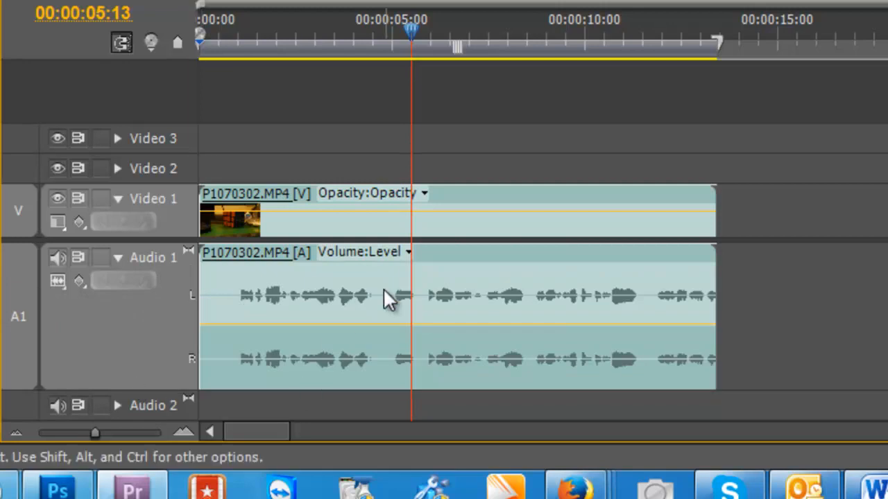
mouse_move(544, 319)
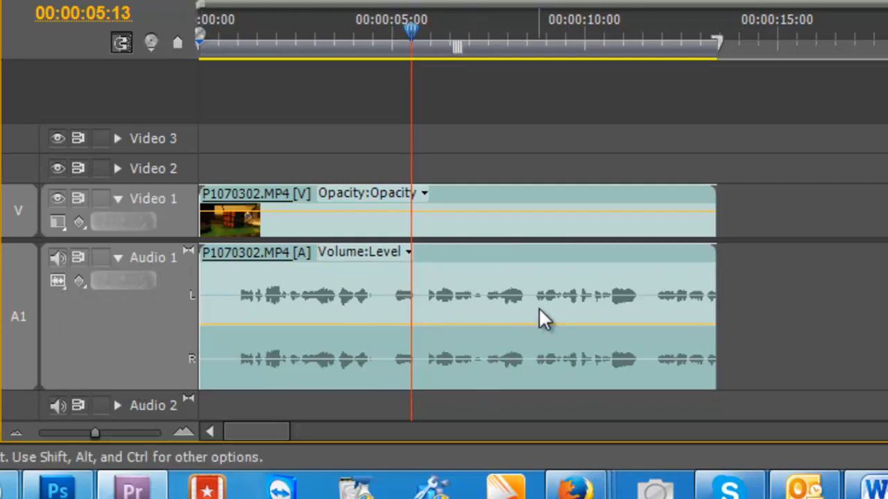